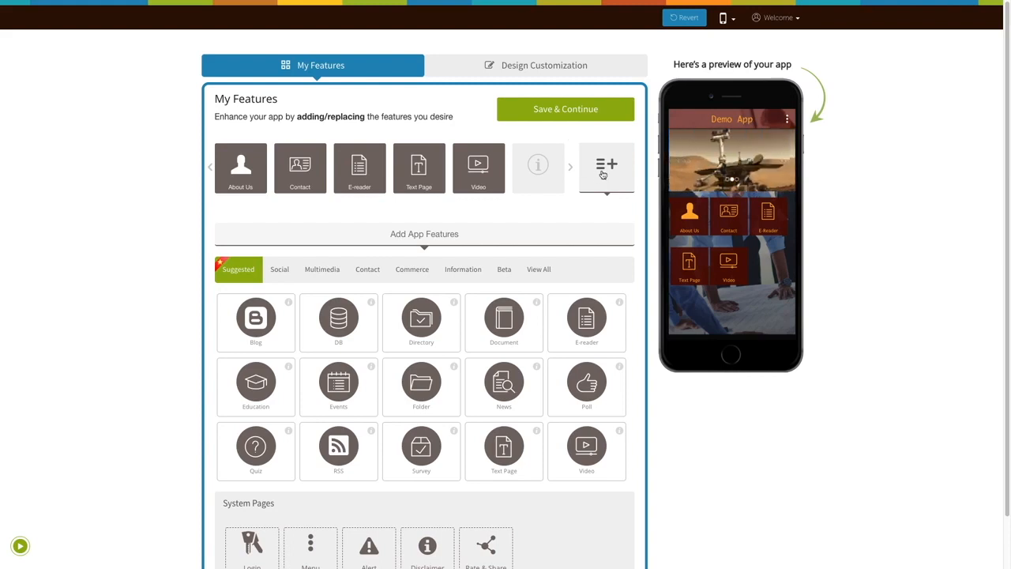
Step: Scroll the features panel and add the Document feature as a new page
{"action": "scroll", "scroll_direction": "down", "scroll_amount": 3}
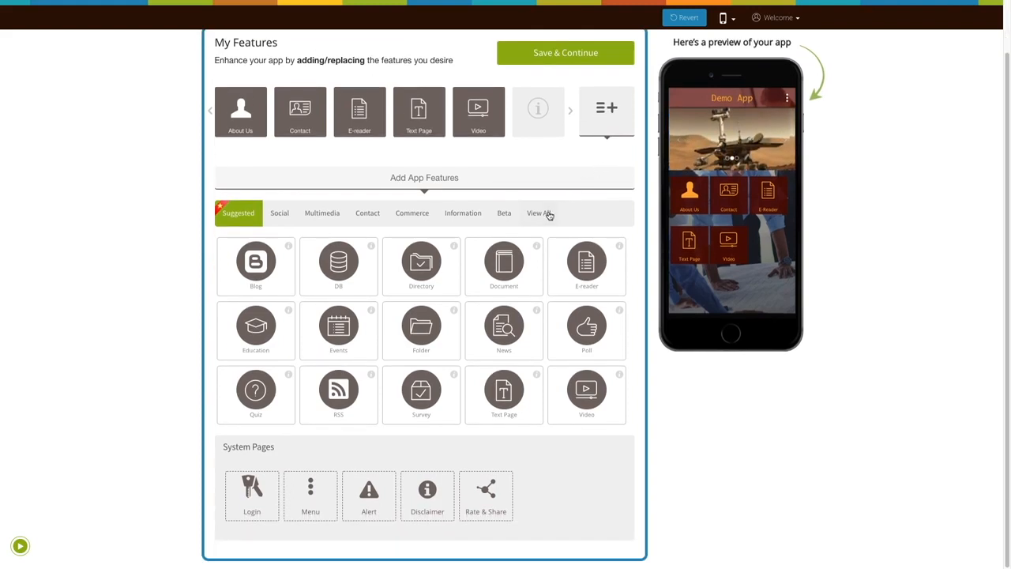
{"action": "left_click", "coordinate": [538, 212]}
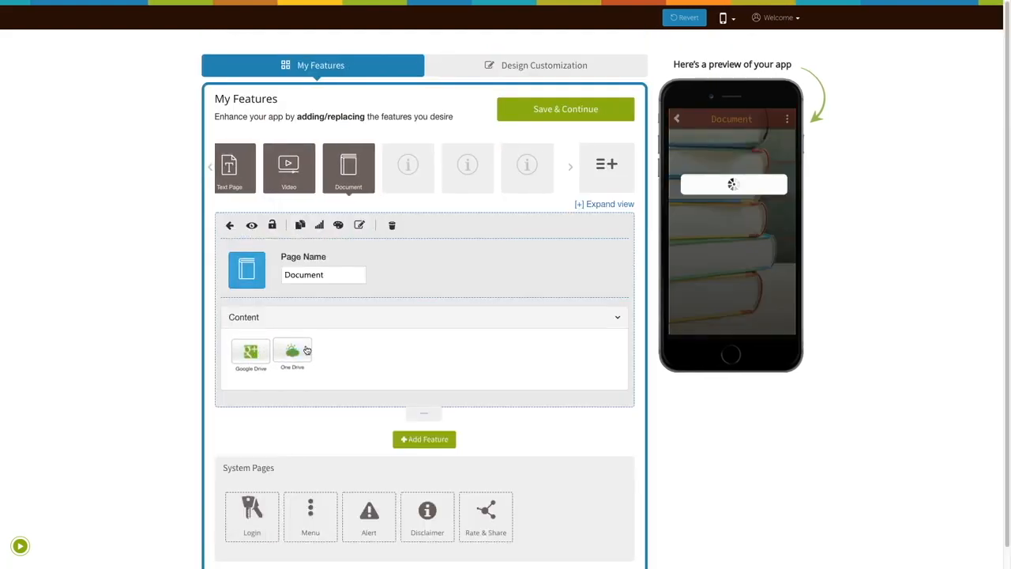
{"action": "mouse_move", "coordinate": [342, 334]}
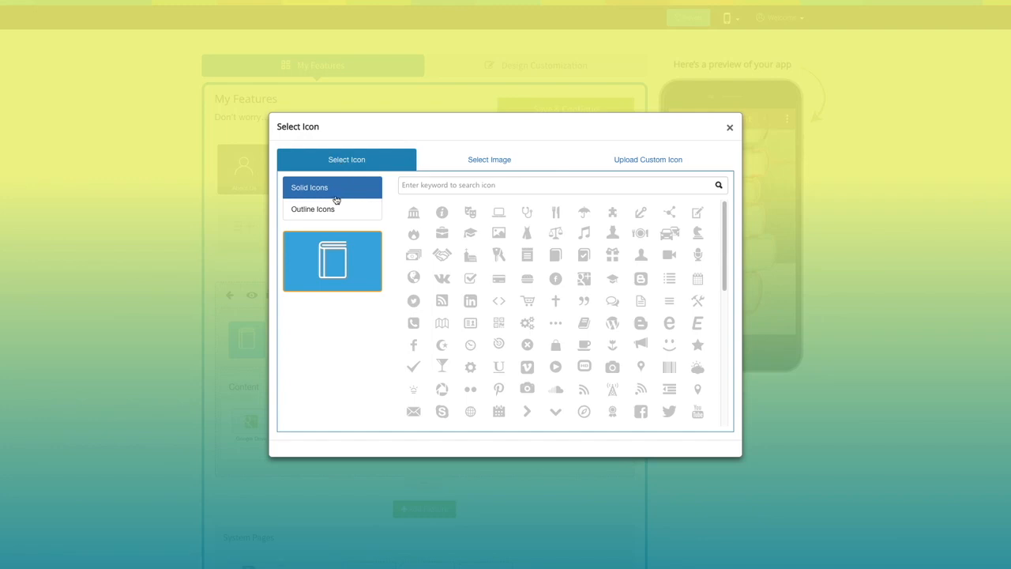
Step: Browse Outline Icons, Select Image and Upload Custom Icon, then close, keeping the book icon
{"action": "left_click", "coordinate": [331, 208]}
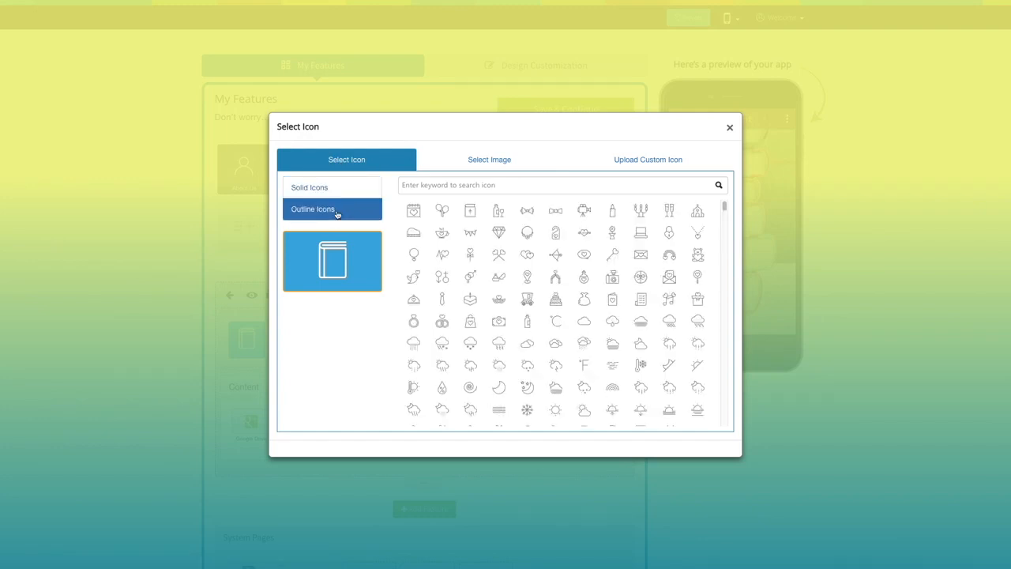
{"action": "mouse_move", "coordinate": [477, 175]}
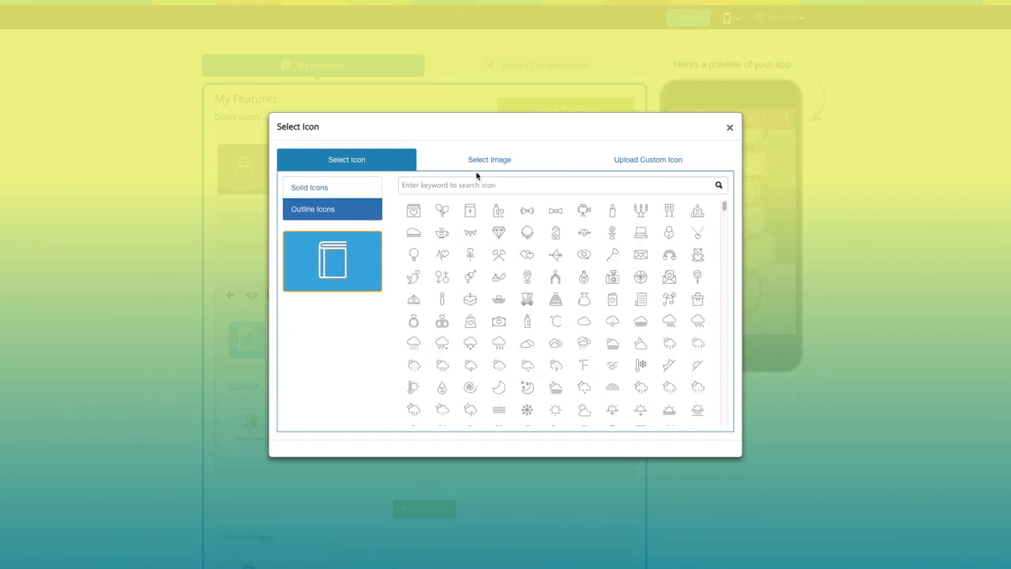
{"action": "left_click", "coordinate": [490, 160]}
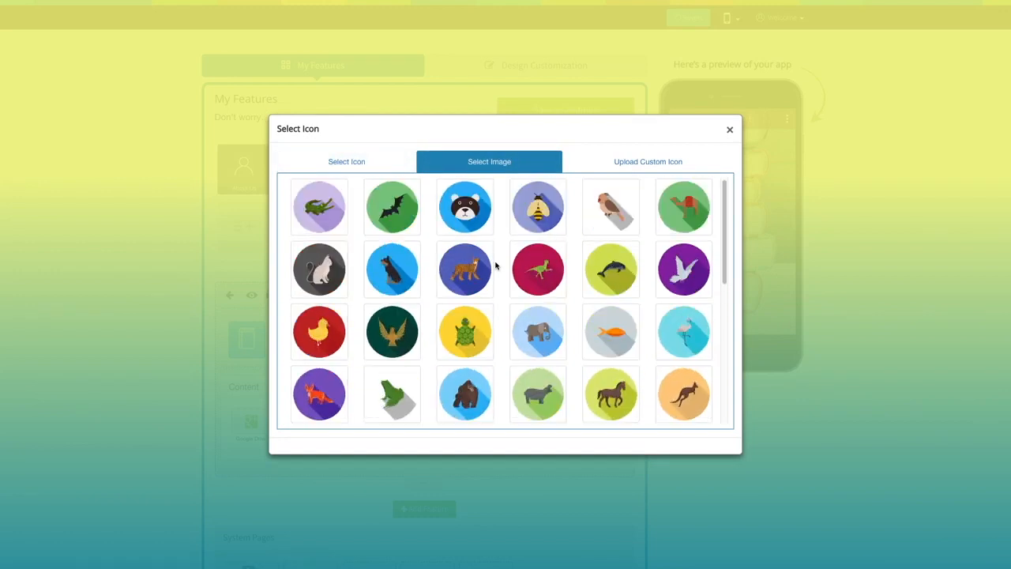
{"action": "left_click", "coordinate": [648, 161]}
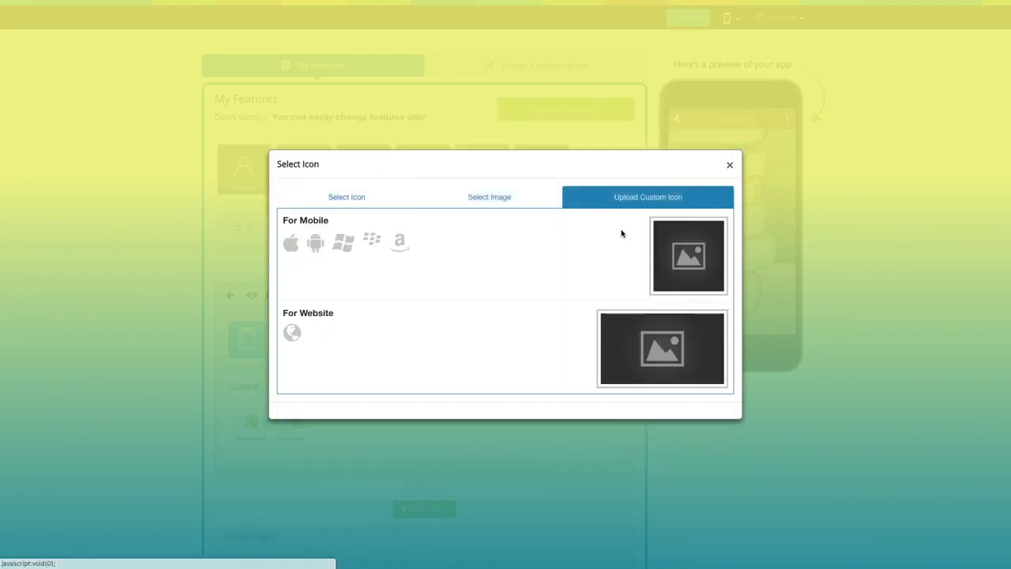
{"action": "mouse_move", "coordinate": [739, 217]}
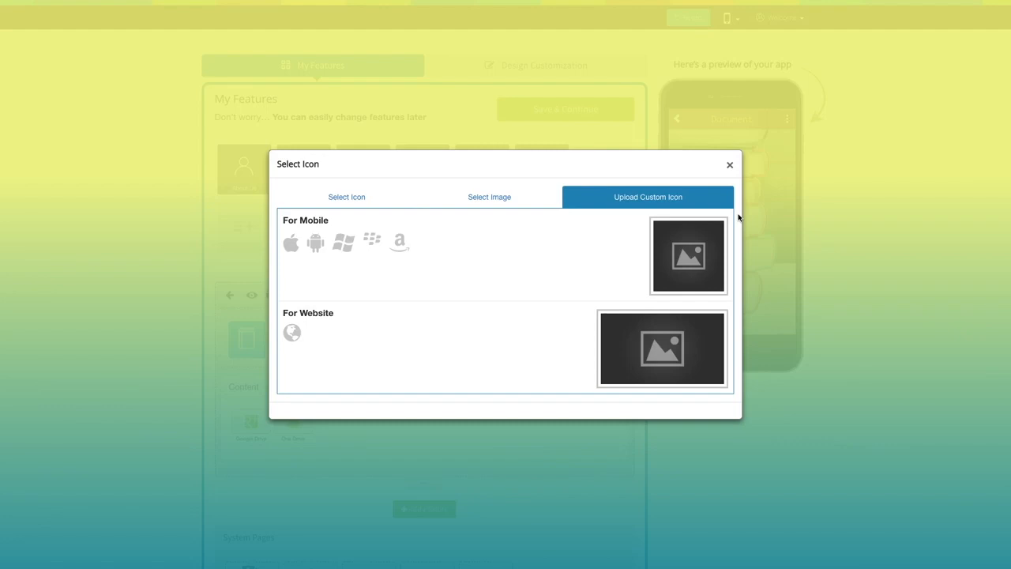
{"action": "left_click", "coordinate": [729, 165]}
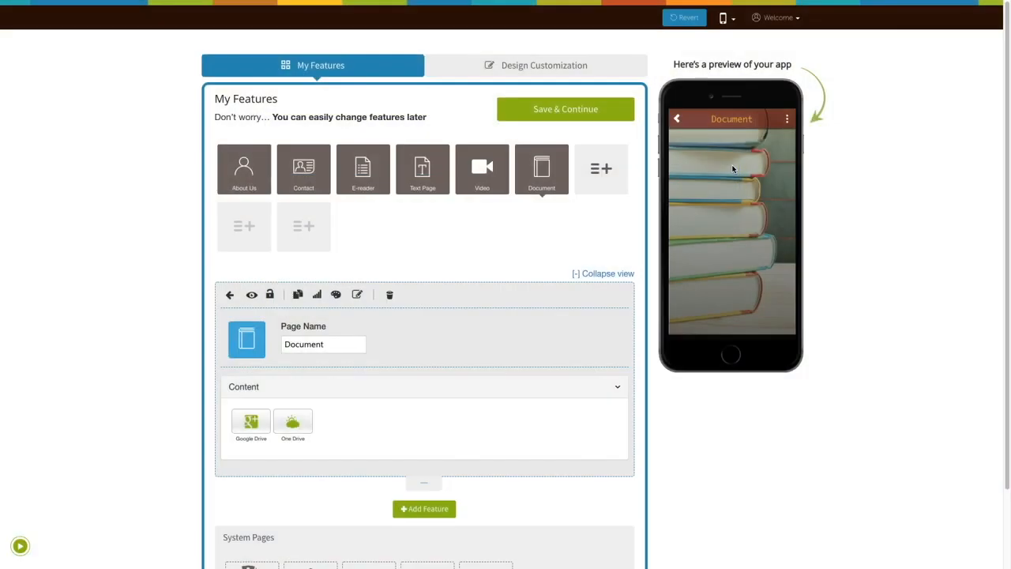
Step: Open the Google Drive content source and select its item title field
{"action": "scroll", "scroll_direction": "down", "scroll_amount": 3}
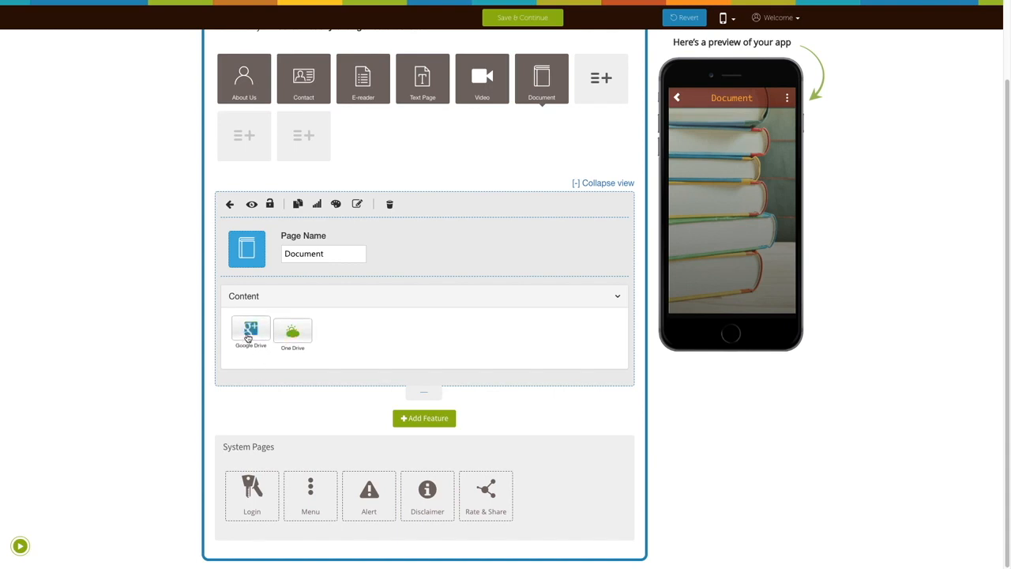
{"action": "left_click", "coordinate": [250, 331]}
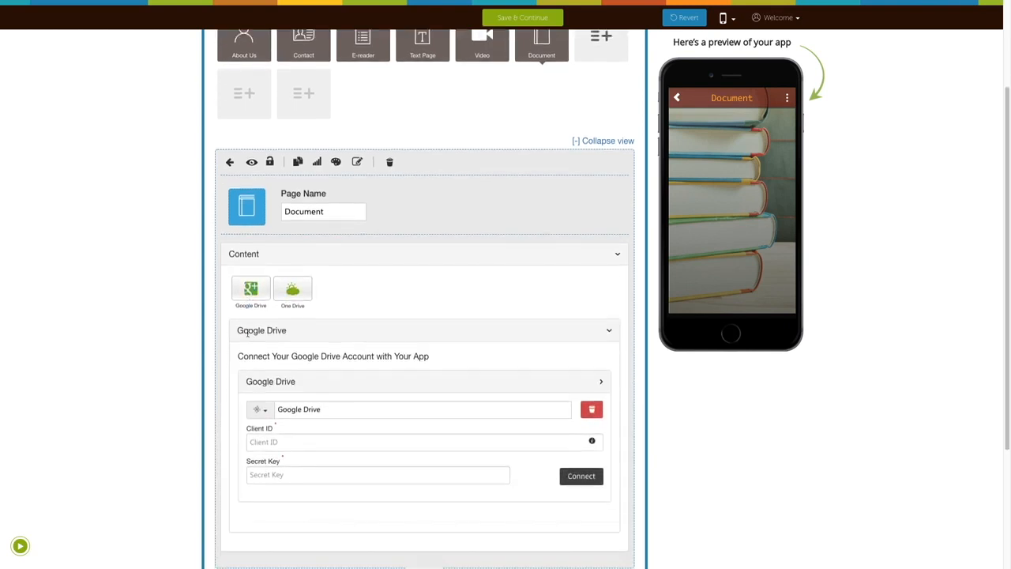
{"action": "scroll", "scroll_direction": "down", "scroll_amount": 3}
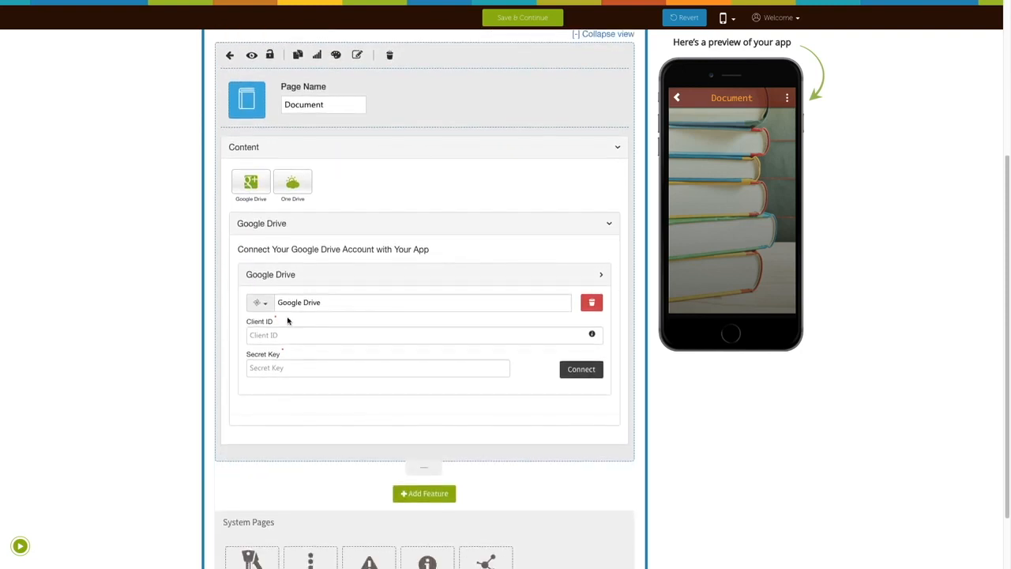
{"action": "left_click", "coordinate": [347, 302]}
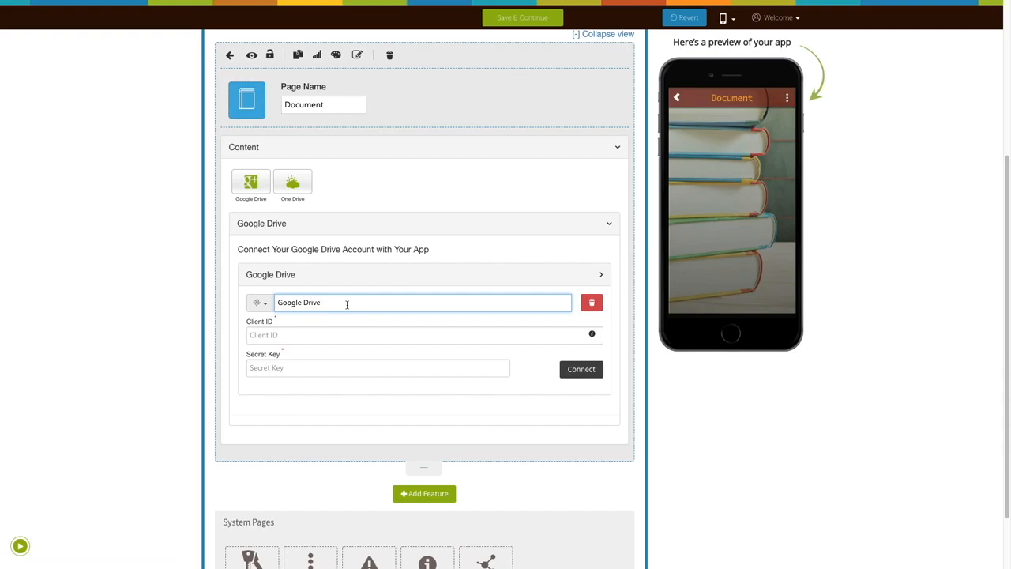
Step: View the Google Drive item's custom icon upload option, then close the icon picker
{"action": "left_click", "coordinate": [260, 302]}
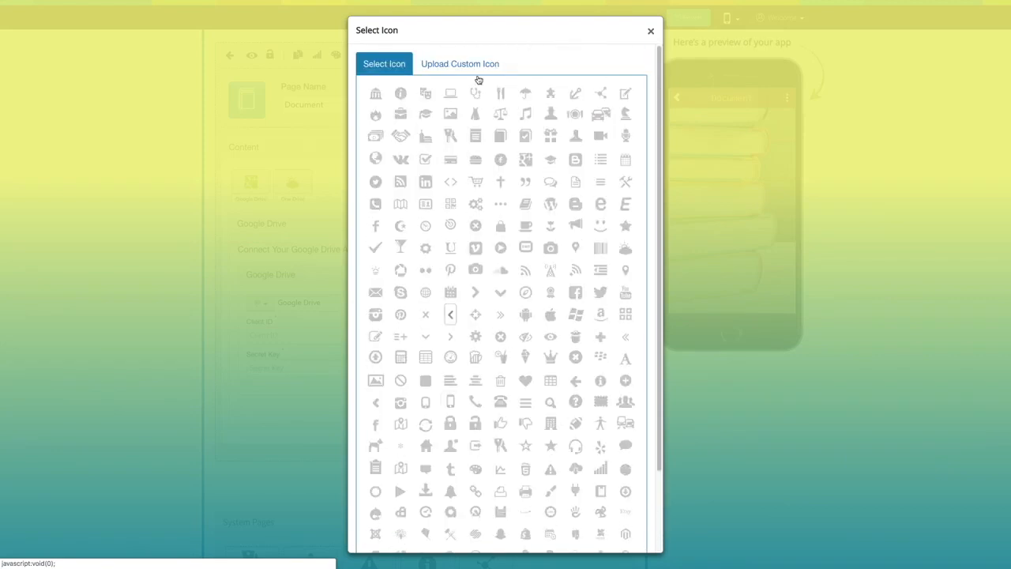
{"action": "left_click", "coordinate": [461, 64]}
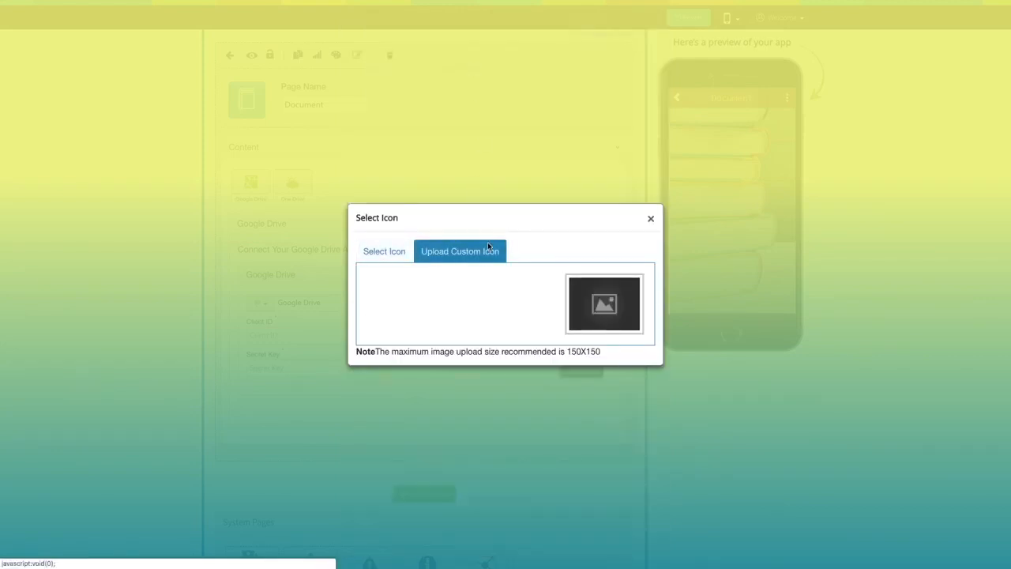
{"action": "left_click", "coordinate": [651, 218]}
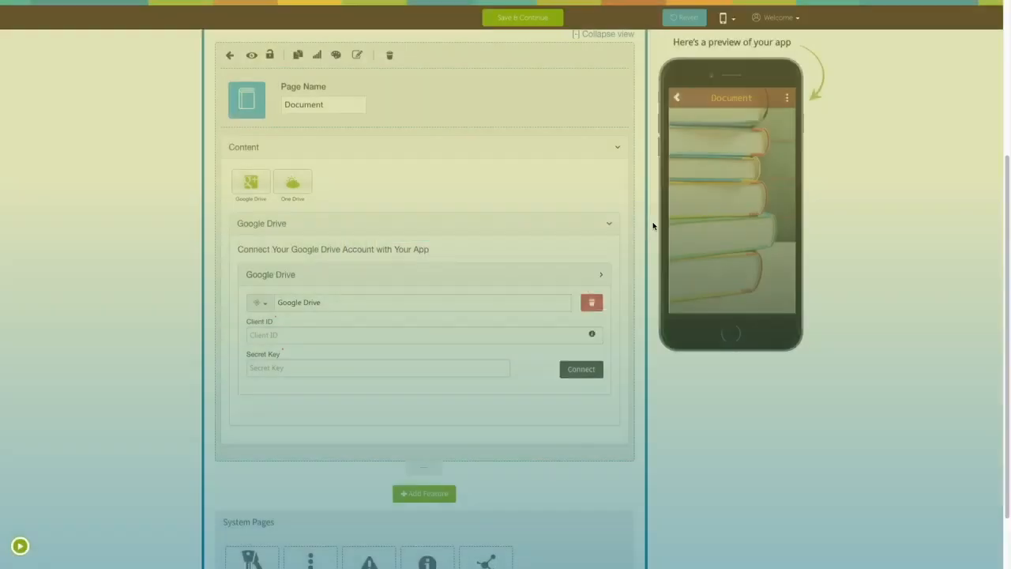
{"action": "scroll", "scroll_direction": "down", "scroll_amount": 3}
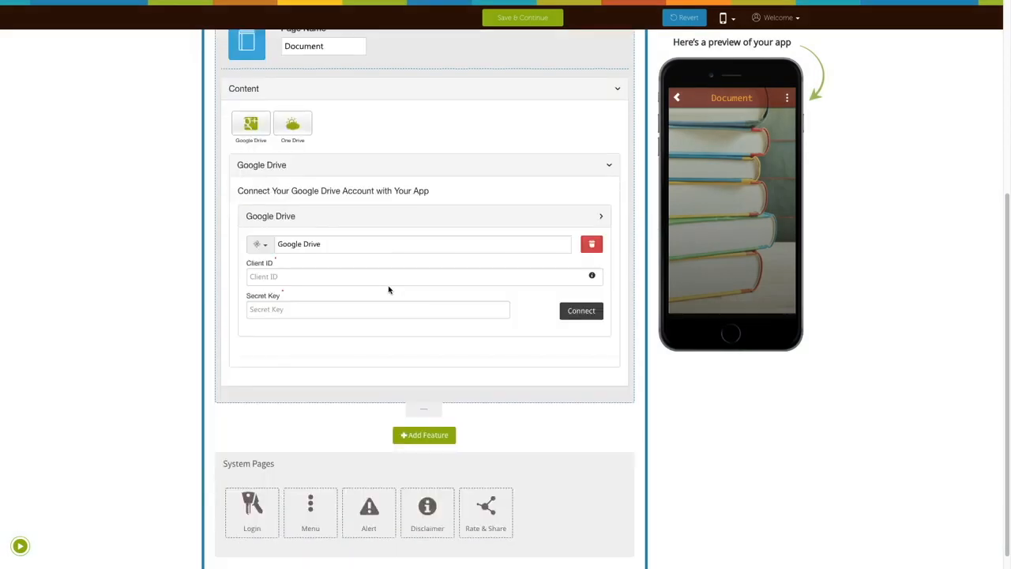
Step: Read the Client ID help page and fill in Google Drive Client ID and Secret Key
{"action": "left_click", "coordinate": [592, 276]}
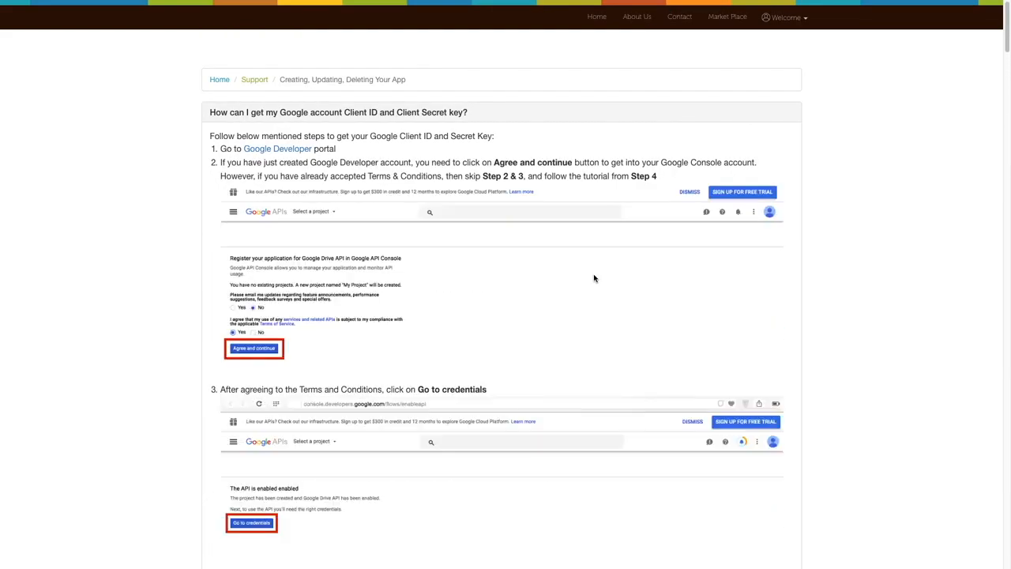
{"action": "scroll", "scroll_direction": "down", "scroll_amount": 3}
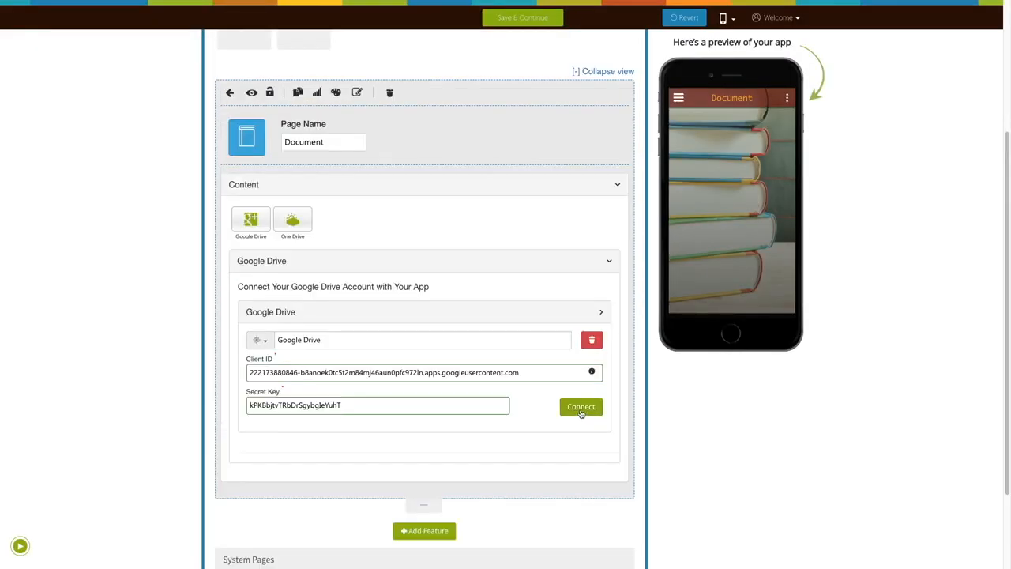
{"action": "mouse_move", "coordinate": [550, 421]}
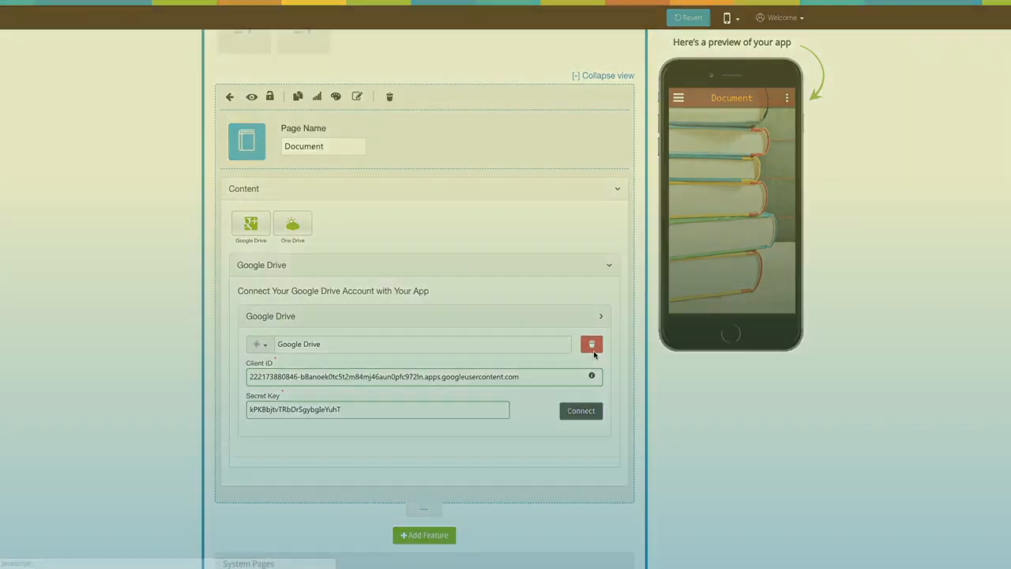
{"action": "left_click", "coordinate": [592, 343]}
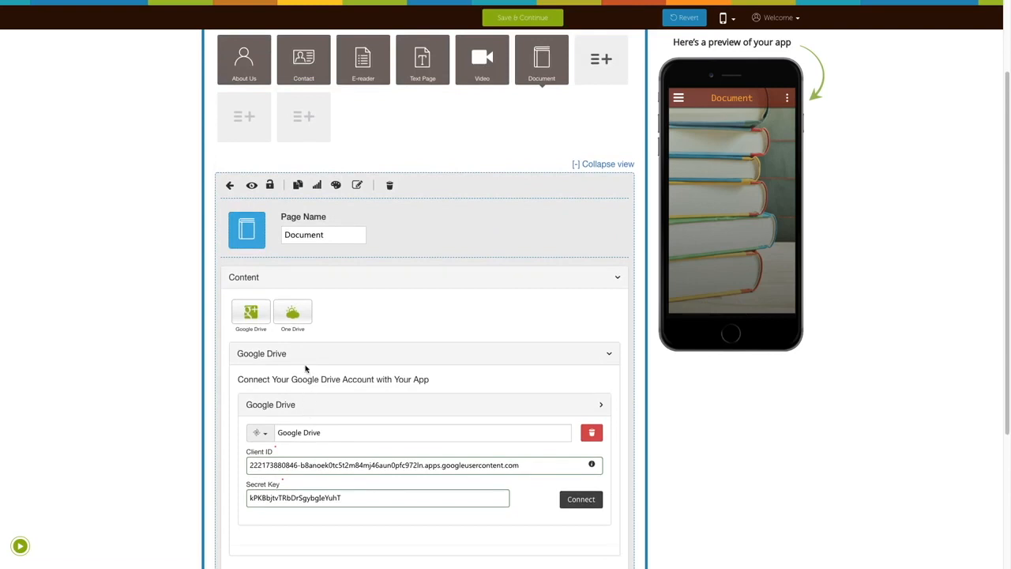
{"action": "left_click", "coordinate": [293, 312]}
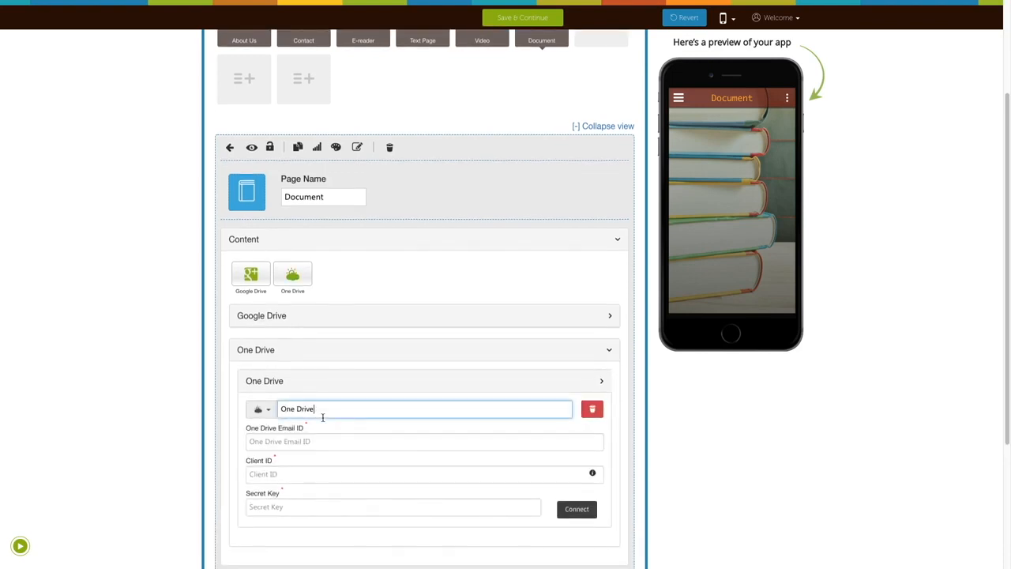
{"action": "scroll", "scroll_direction": "down", "scroll_amount": 3}
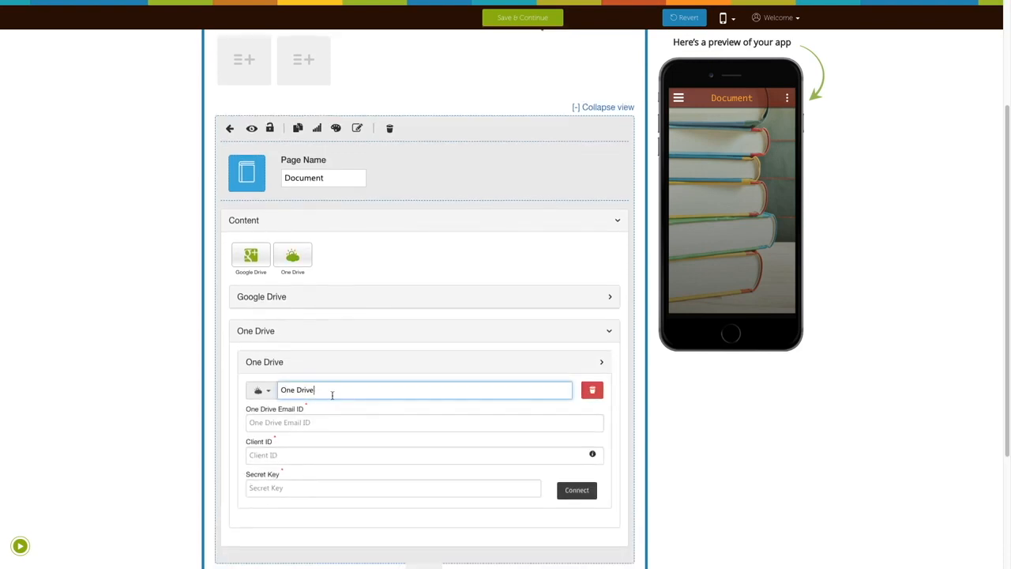
{"action": "scroll", "scroll_direction": "down", "scroll_amount": 3}
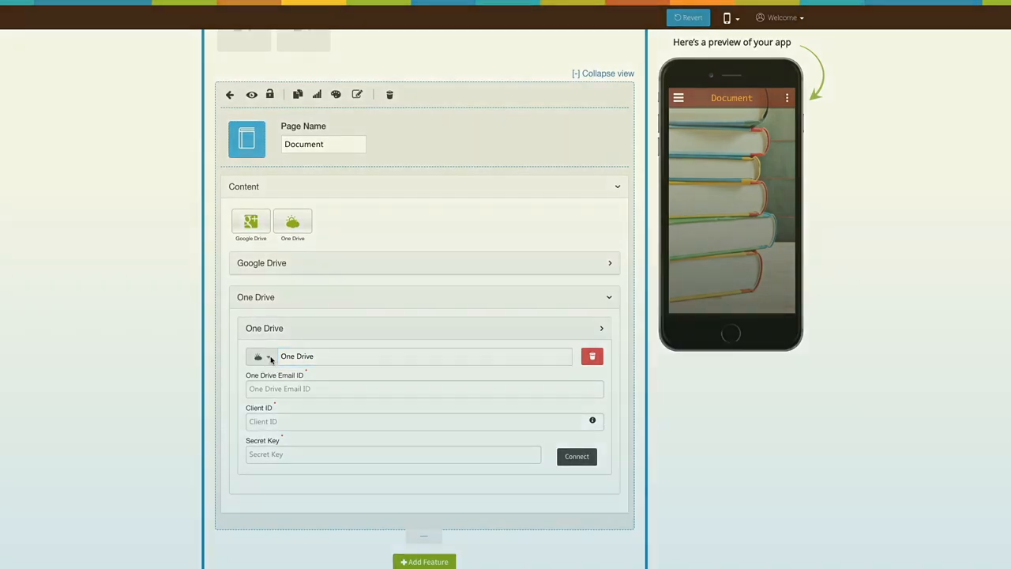
{"action": "left_click", "coordinate": [259, 357]}
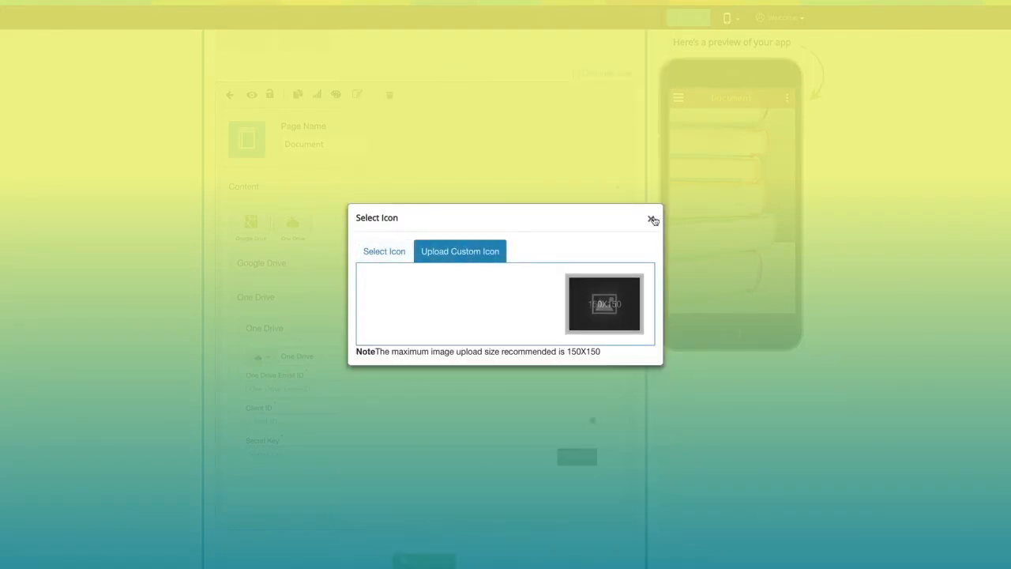
{"action": "left_click", "coordinate": [654, 219]}
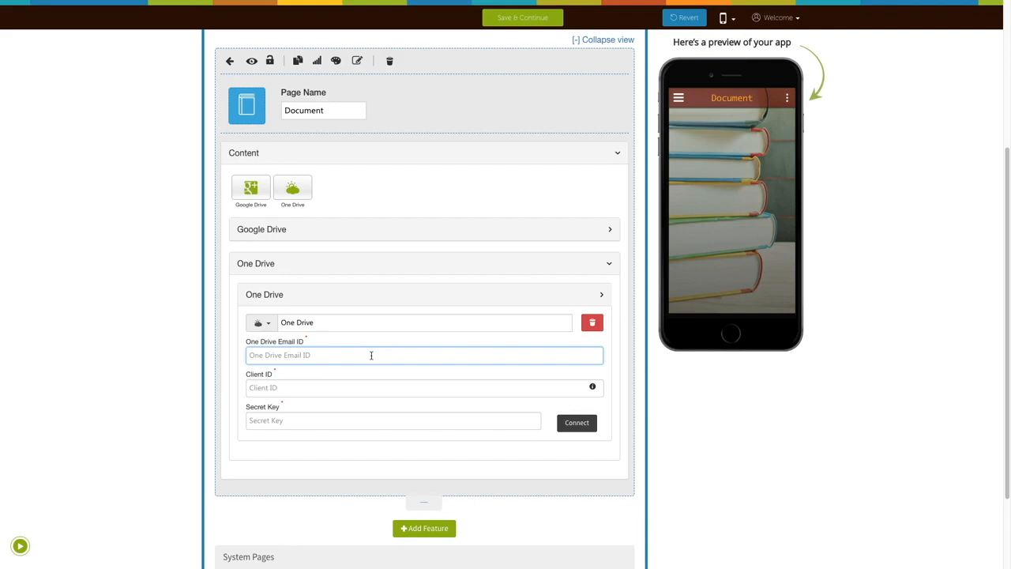
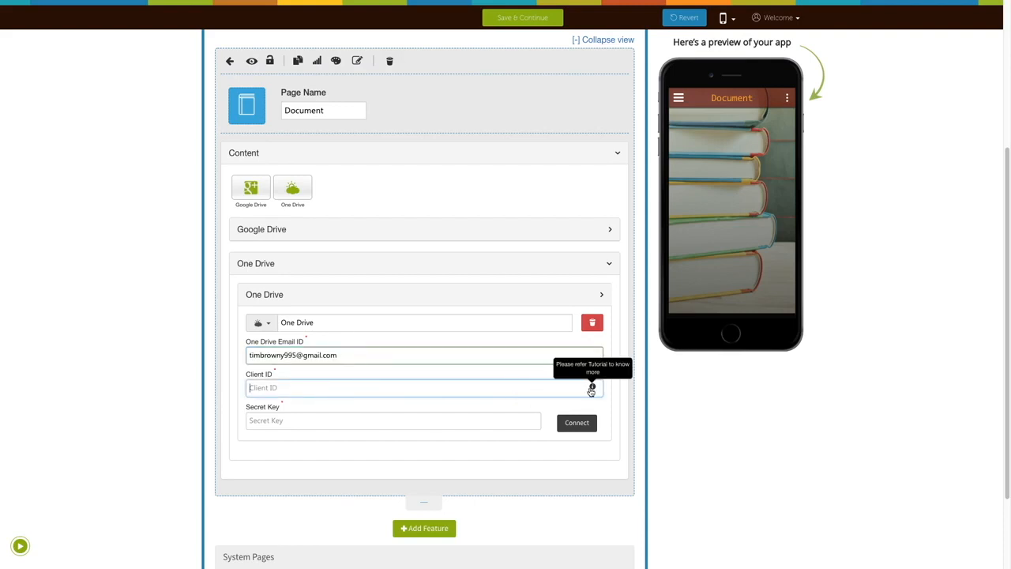
{"action": "left_click", "coordinate": [592, 389]}
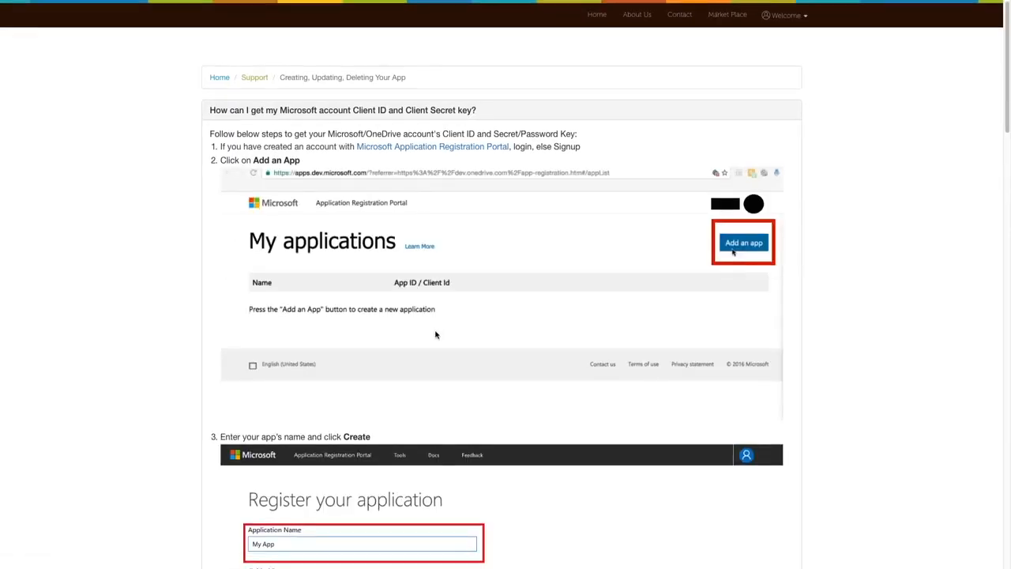
{"action": "scroll", "scroll_direction": "down", "scroll_amount": 3}
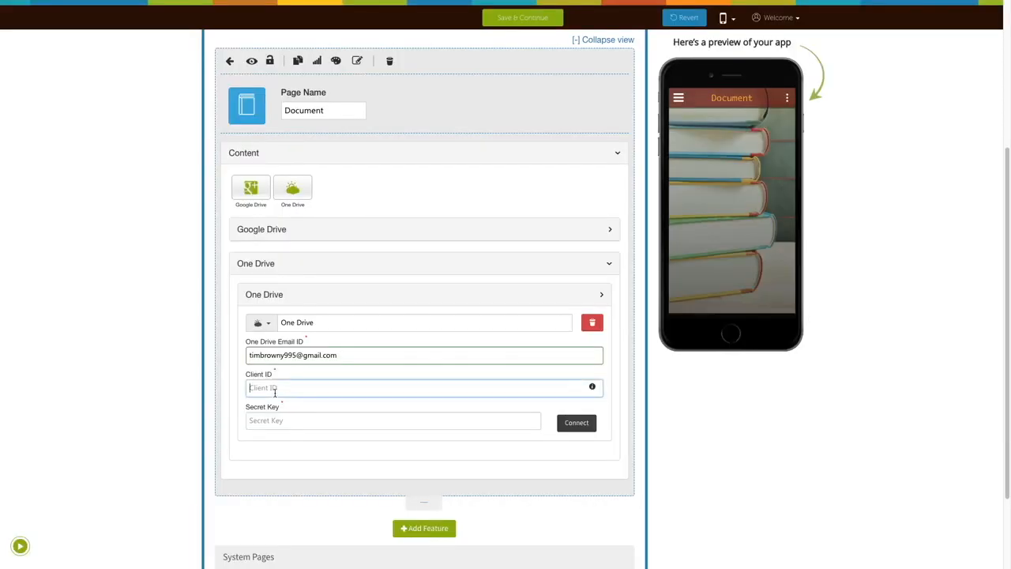
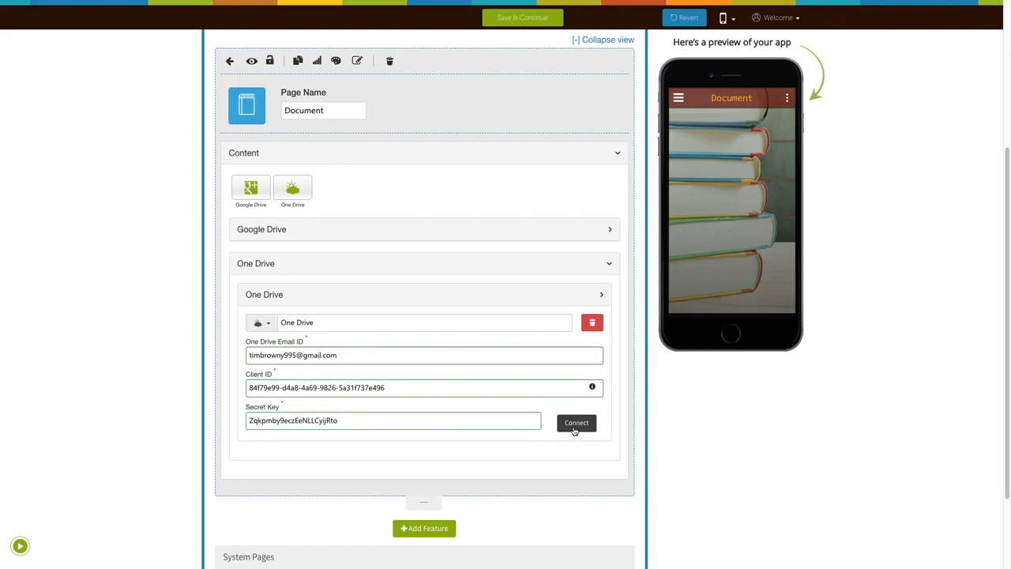
Step: Enter the OneDrive Client ID and Secret Key and connect
{"action": "left_click", "coordinate": [592, 322]}
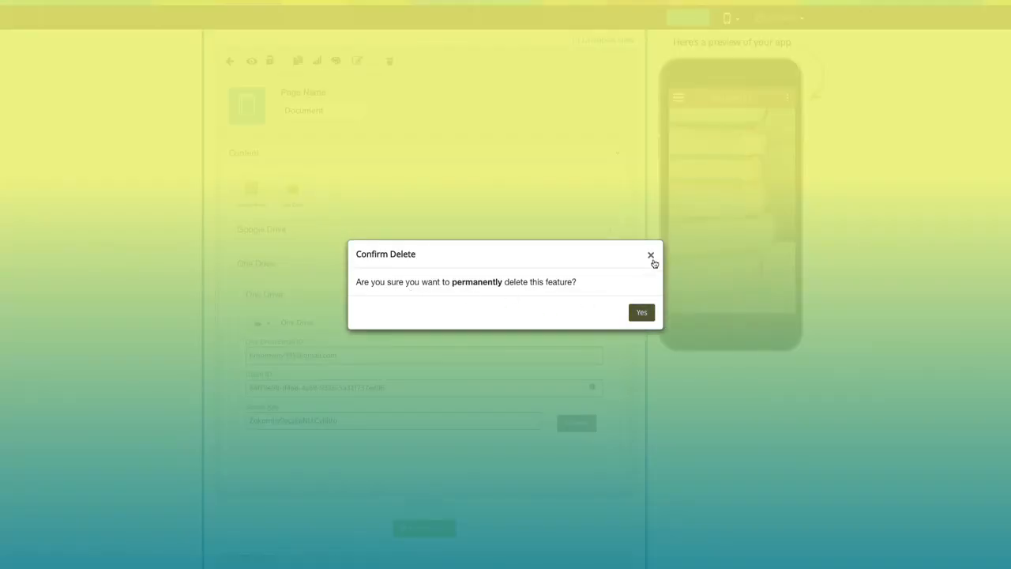
Step: Dismiss the Confirm Delete dialog without deleting, keeping Google Drive and One Drive items
{"action": "left_click", "coordinate": [651, 256]}
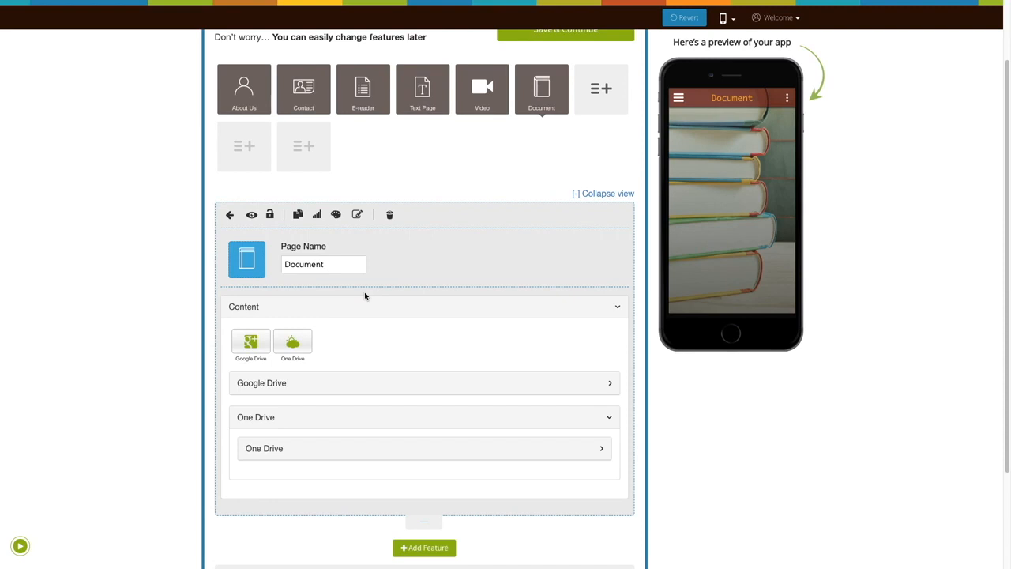
{"action": "mouse_move", "coordinate": [257, 230]}
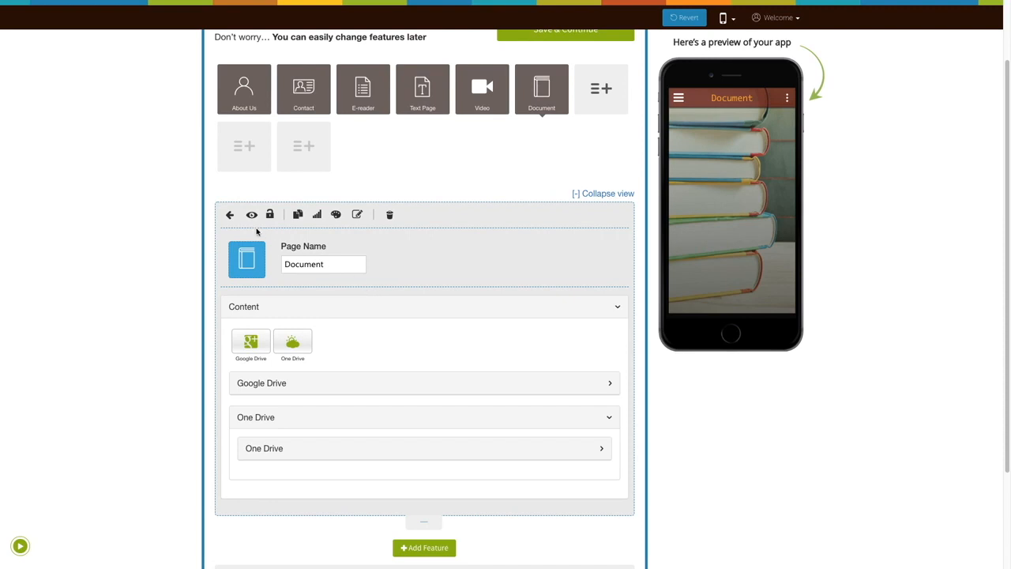
{"action": "mouse_move", "coordinate": [251, 215]}
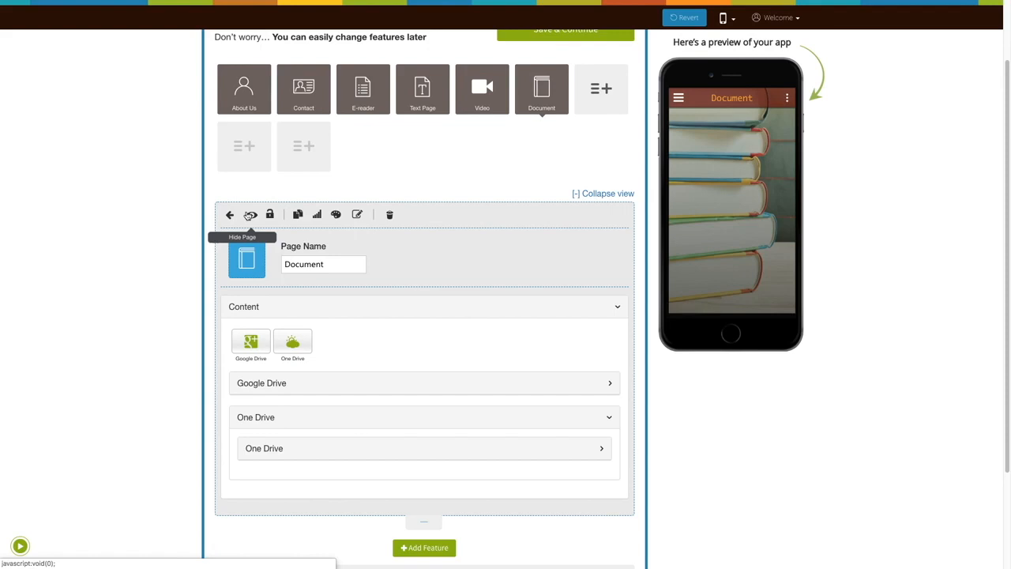
{"action": "mouse_move", "coordinate": [271, 214]}
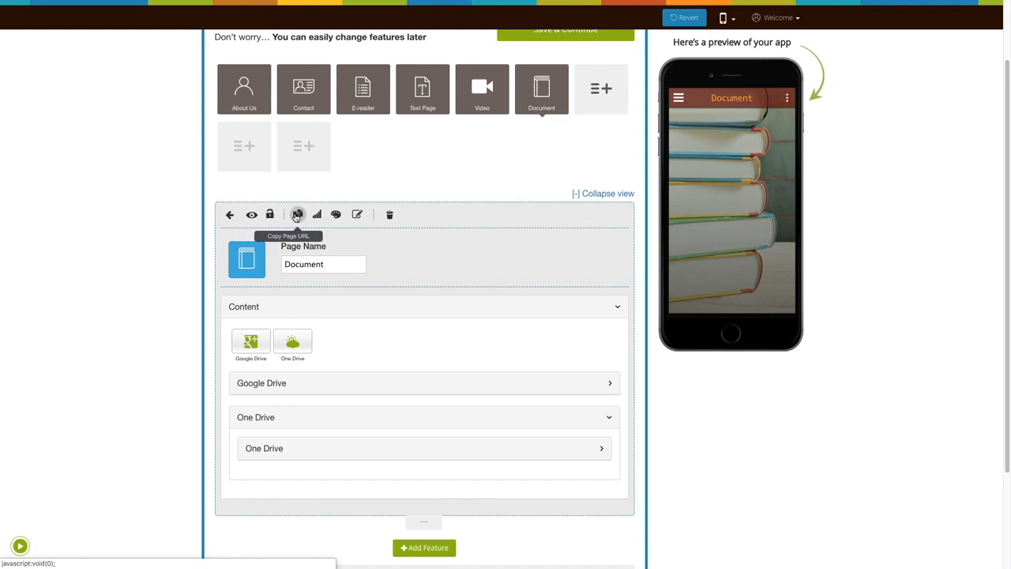
{"action": "mouse_move", "coordinate": [317, 215]}
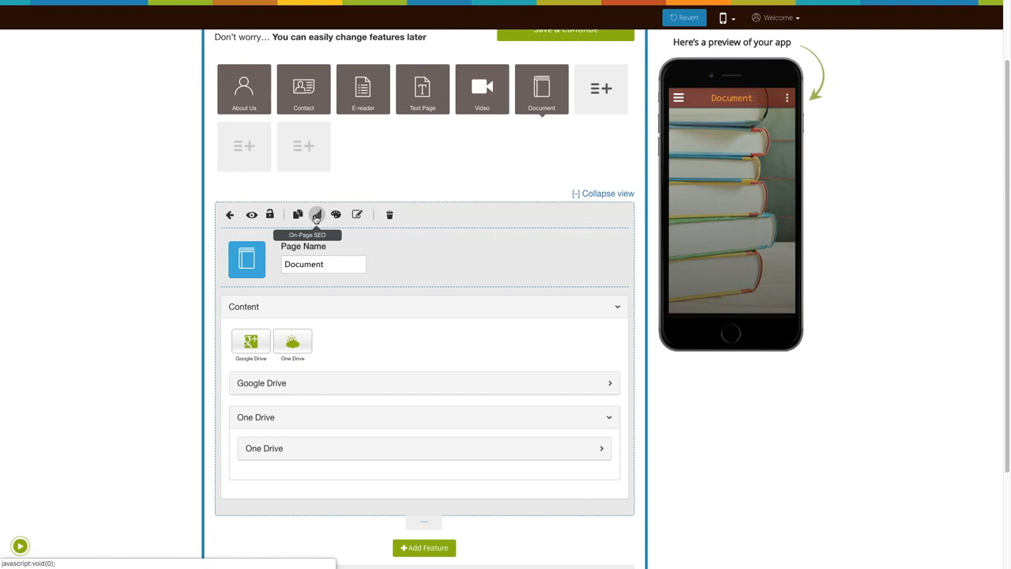
{"action": "mouse_move", "coordinate": [336, 214]}
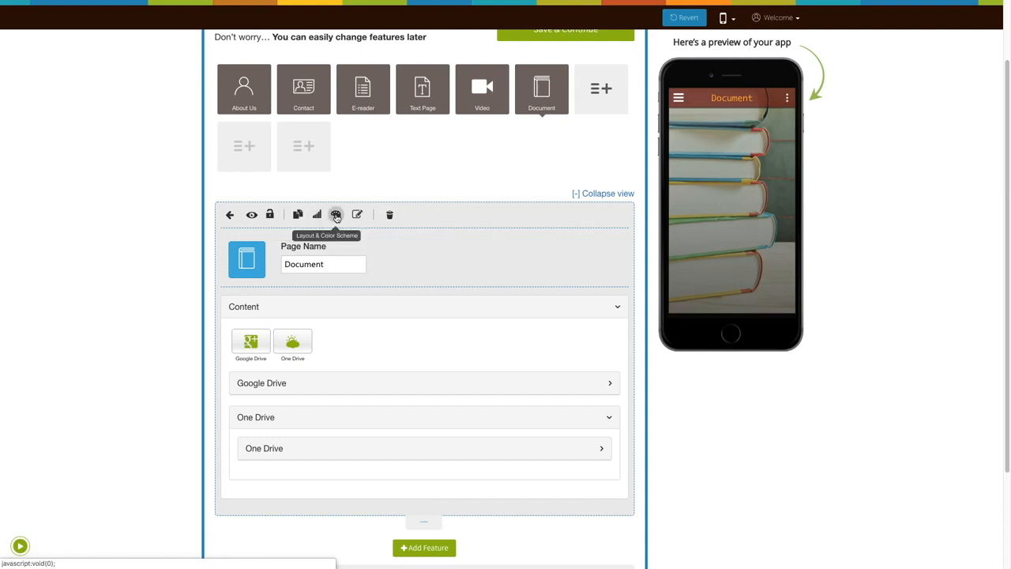
Step: Open the Layout & Color Scheme settings for the Document page
{"action": "left_click", "coordinate": [336, 214]}
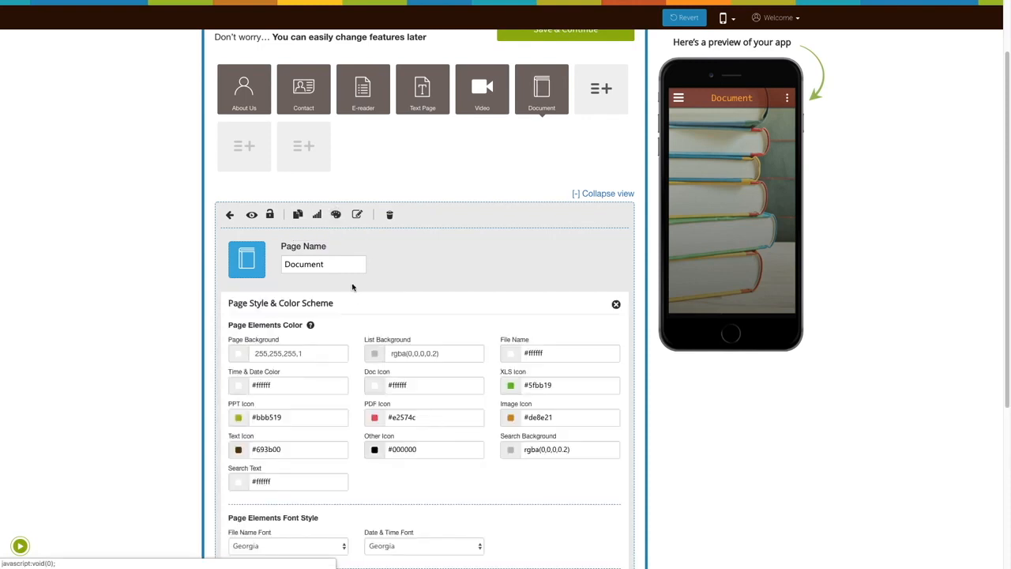
{"action": "scroll", "scroll_direction": "down", "scroll_amount": 3}
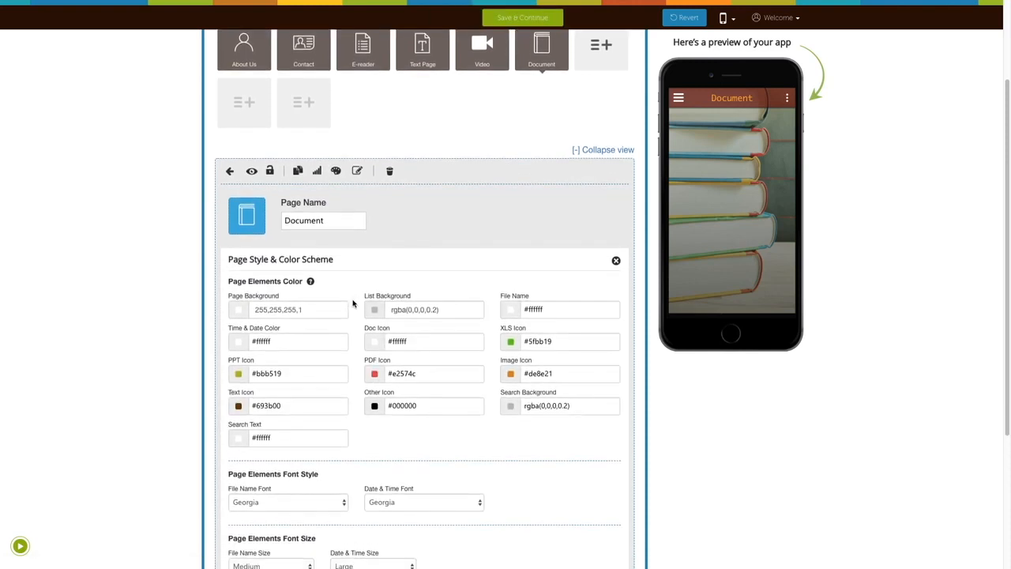
{"action": "scroll", "scroll_direction": "down", "scroll_amount": 3}
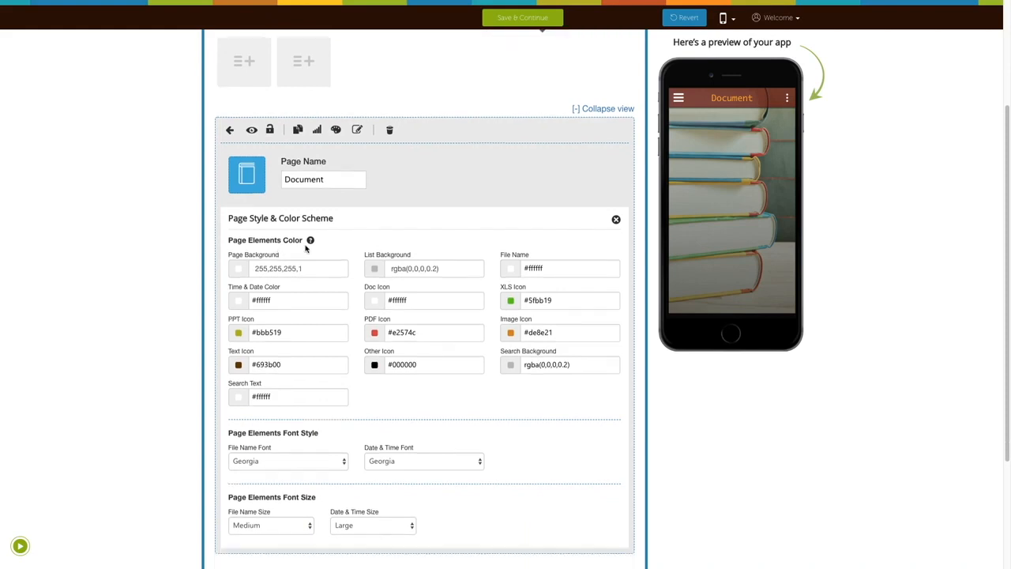
{"action": "scroll", "scroll_direction": "down", "scroll_amount": 3}
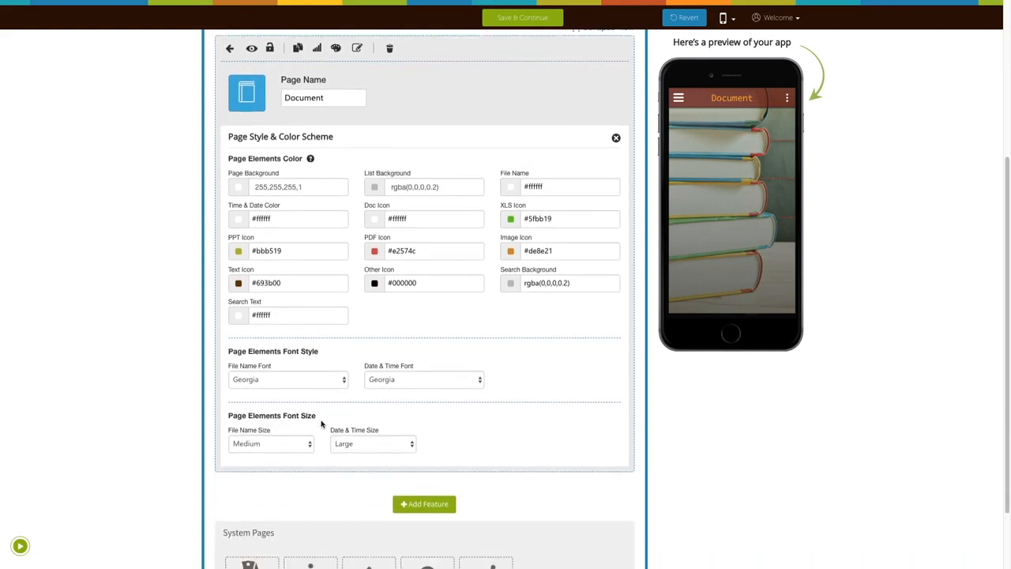